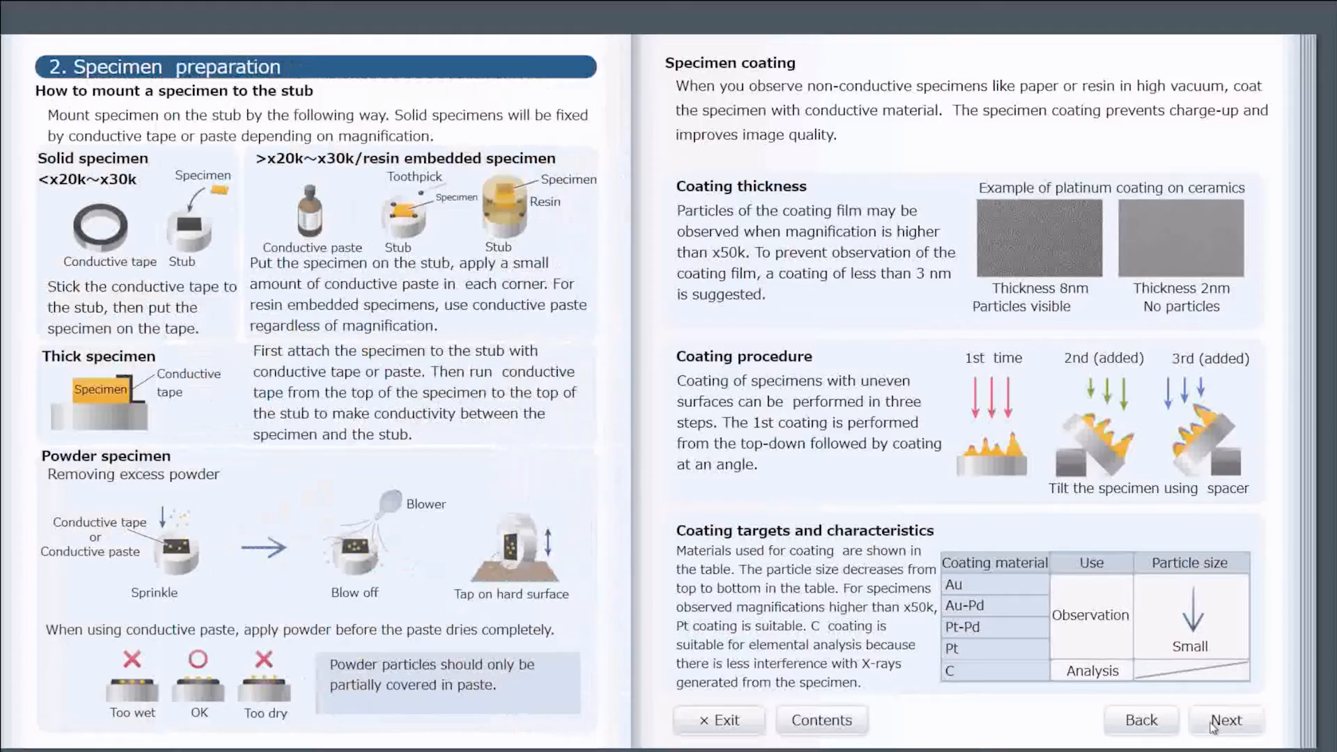
Step: Advance the guide two pages, from Specimen preparation to Image Optimization
left_click(1226, 720)
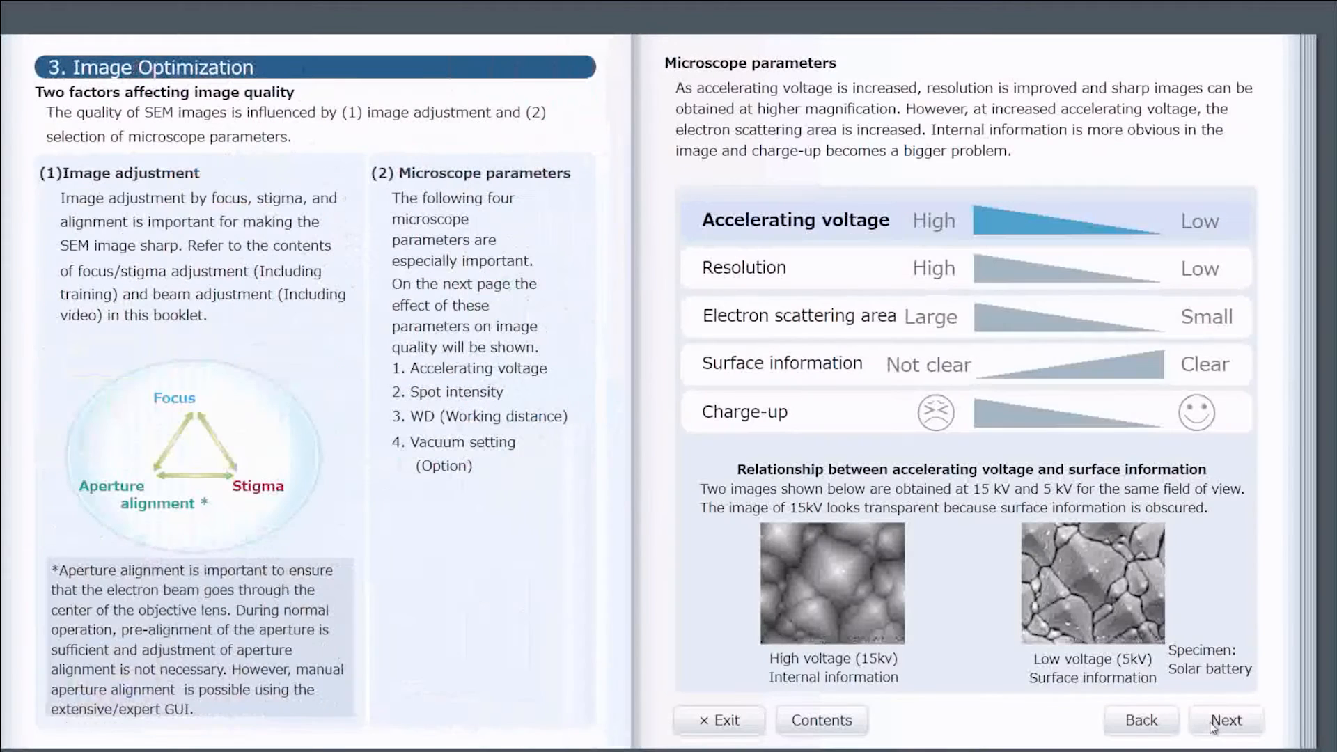
left_click(1224, 720)
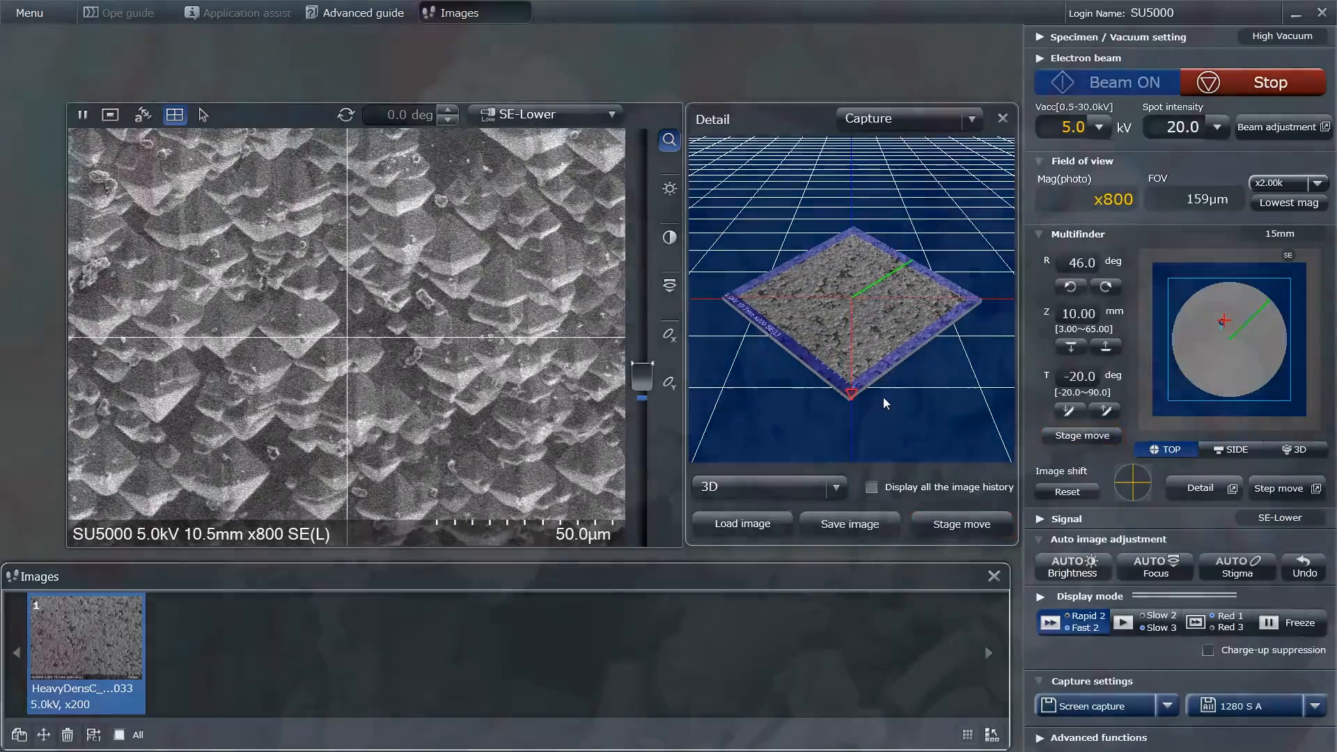
Step: Show the Multifinder Detail 3D view of the stage and specimen beside the live image
left_click(1155, 565)
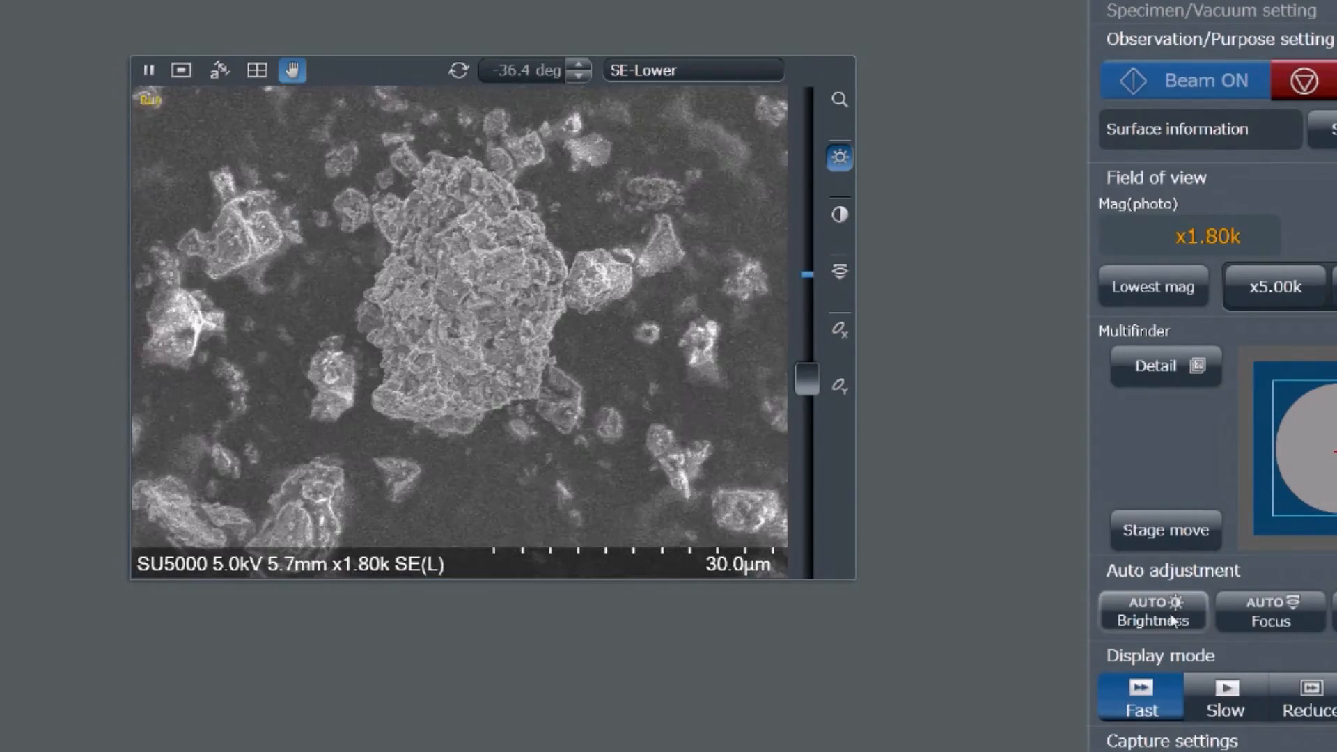
Step: Run AUTO Brightness on the live 1.80k, 5 kV powder specimen image
left_click(1153, 610)
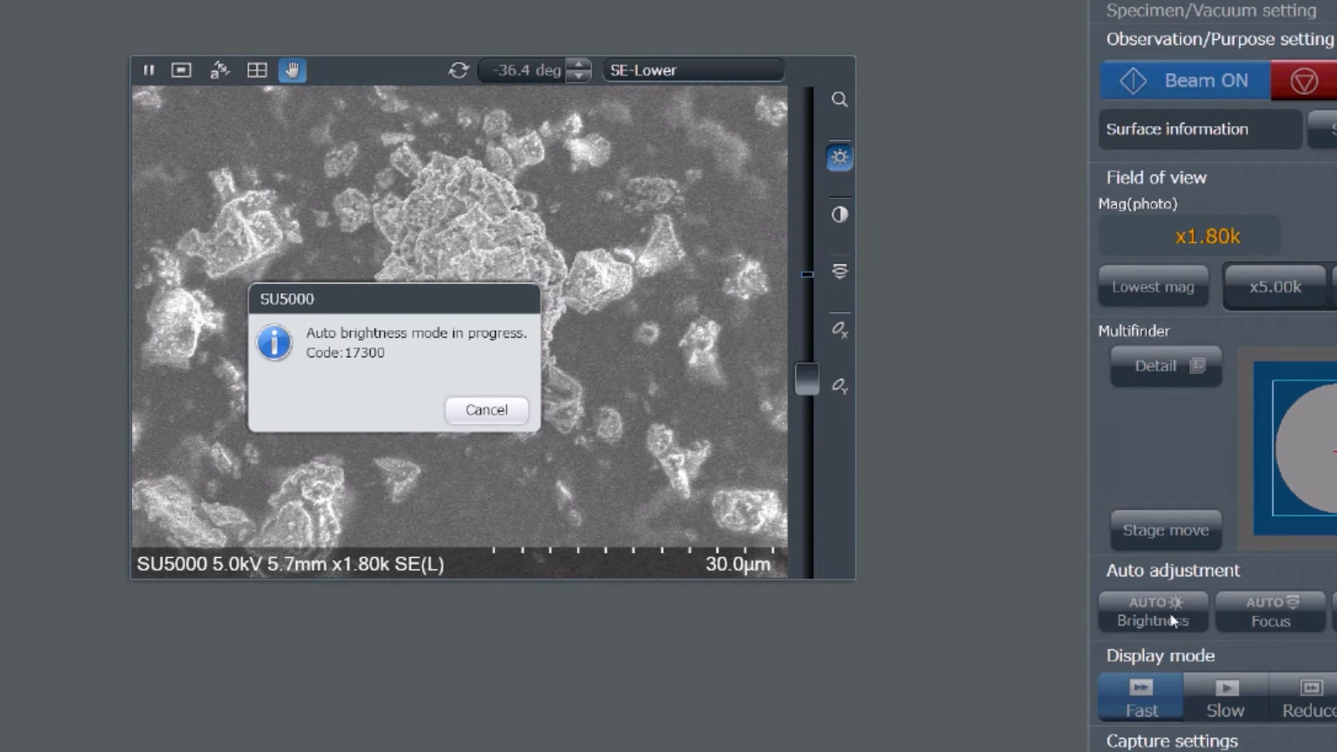